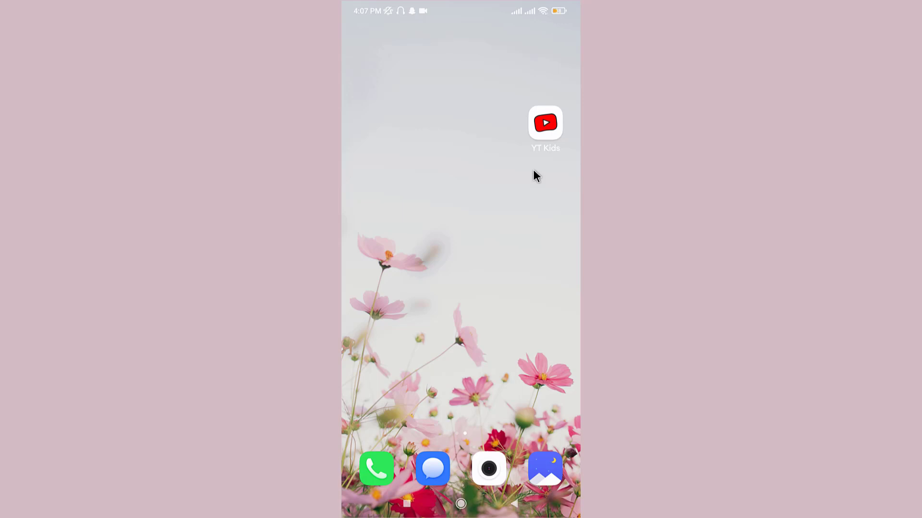
pyautogui.moveTo(514, 154)
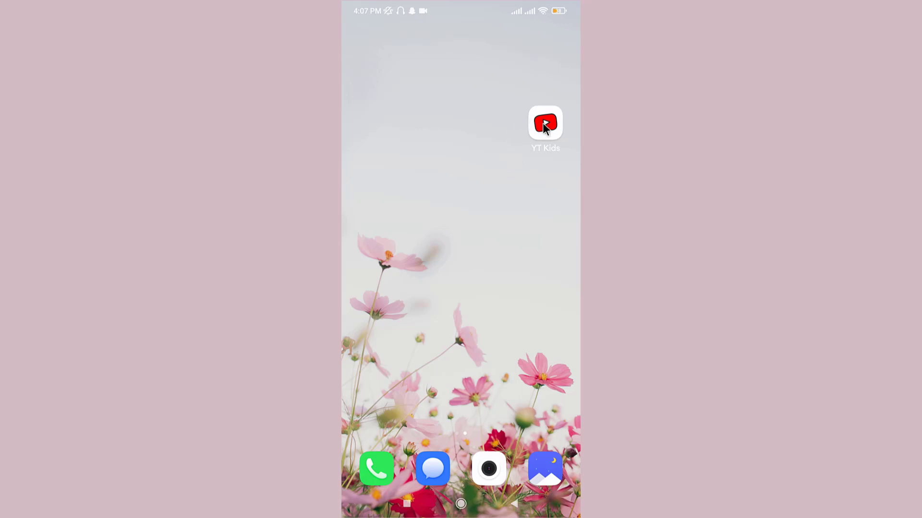
# Launch YouTube Kids and choose I'M A PARENT to reach the Welcome screen.
pyautogui.click(545, 123)
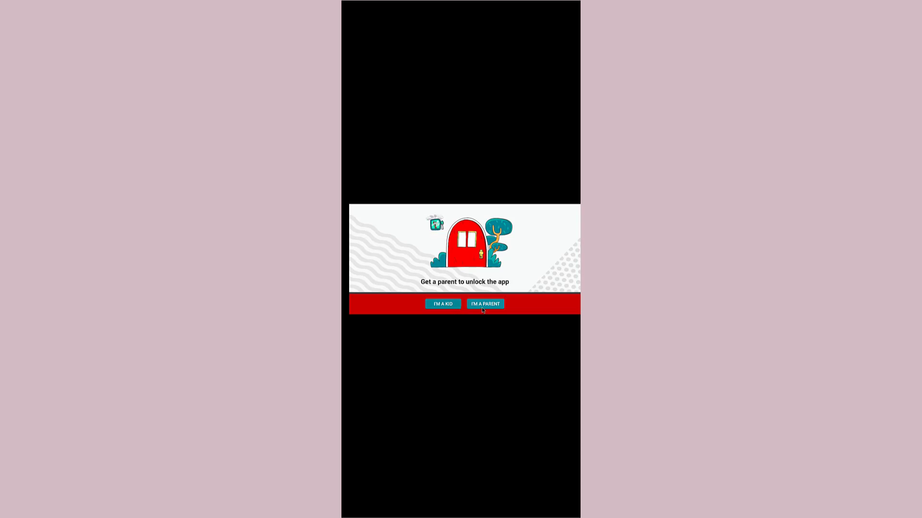
pyautogui.click(485, 304)
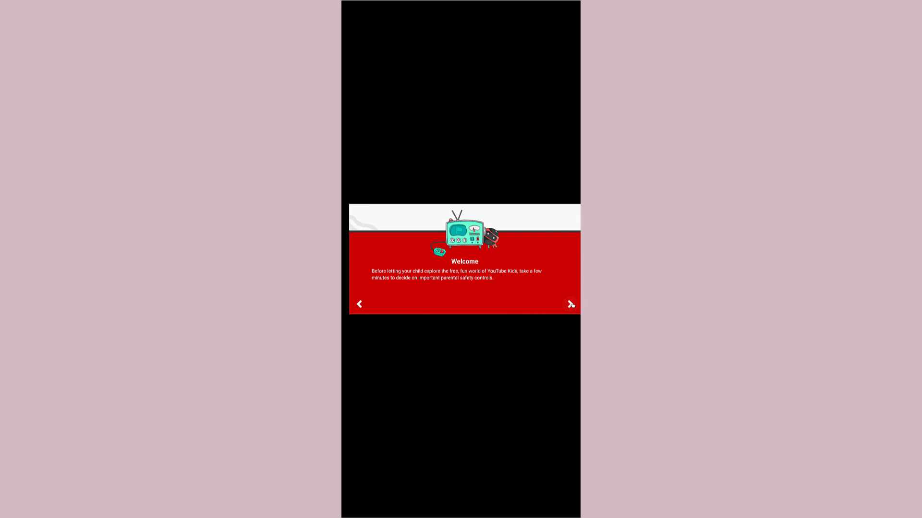
# Move past the welcome message and confirm the parent's birth year as 1996.
pyautogui.click(569, 304)
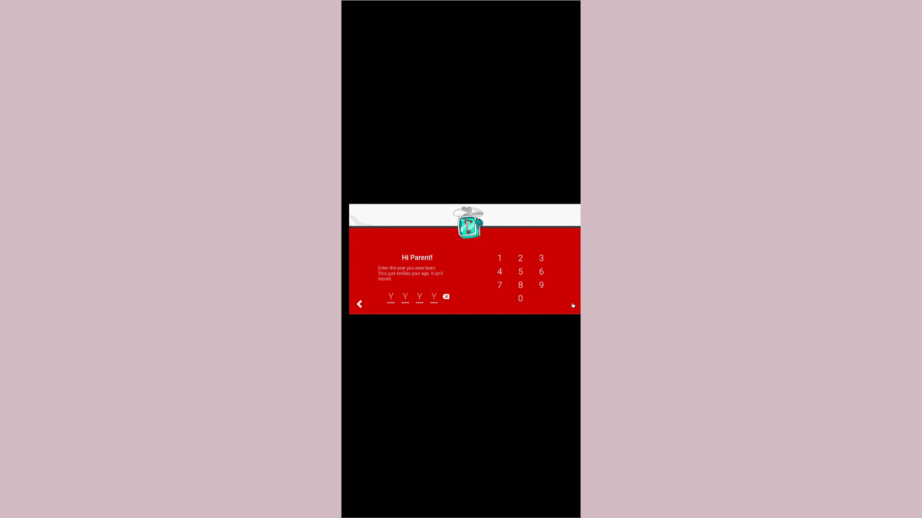
pyautogui.click(499, 285)
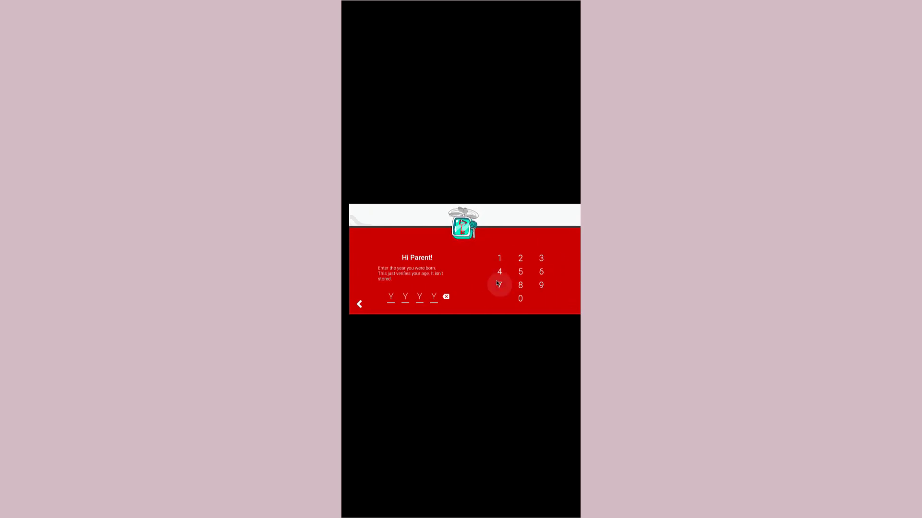
pyautogui.click(540, 272)
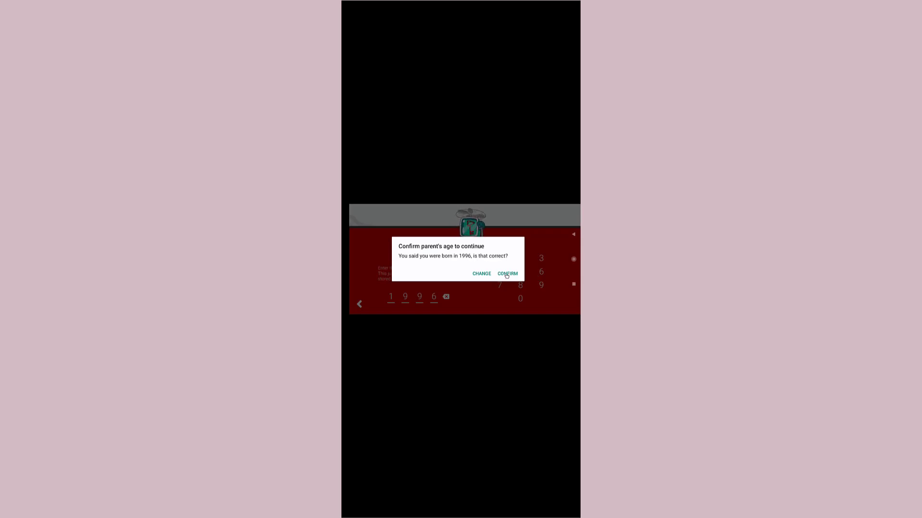
pyautogui.click(507, 274)
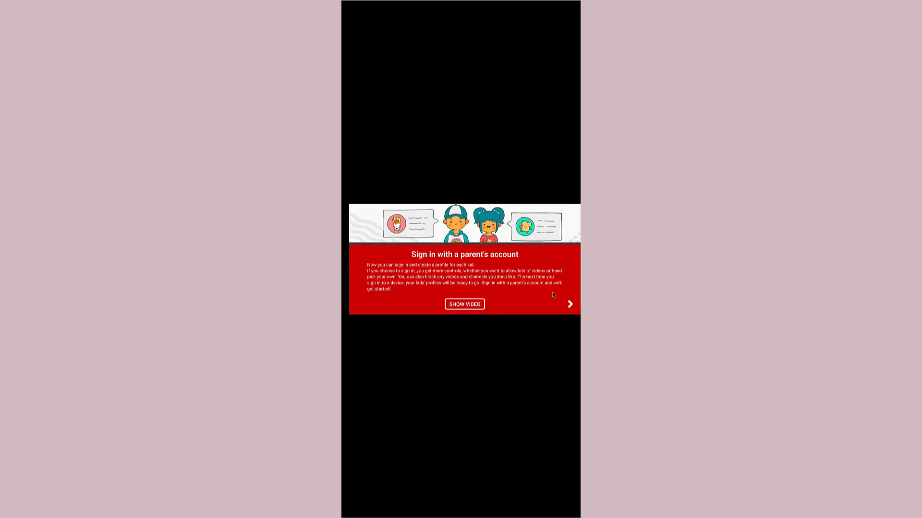
# Continue past the sign-in introduction to the device account list.
pyautogui.click(569, 305)
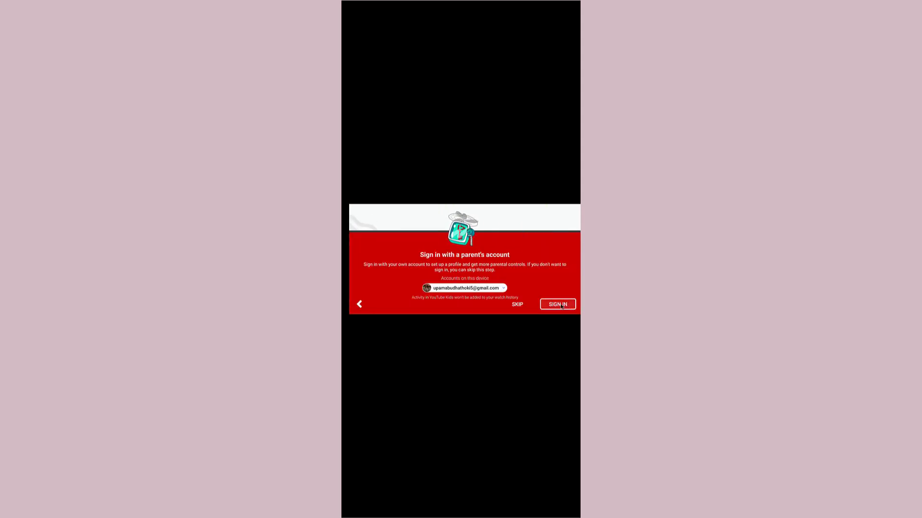
pyautogui.moveTo(539, 287)
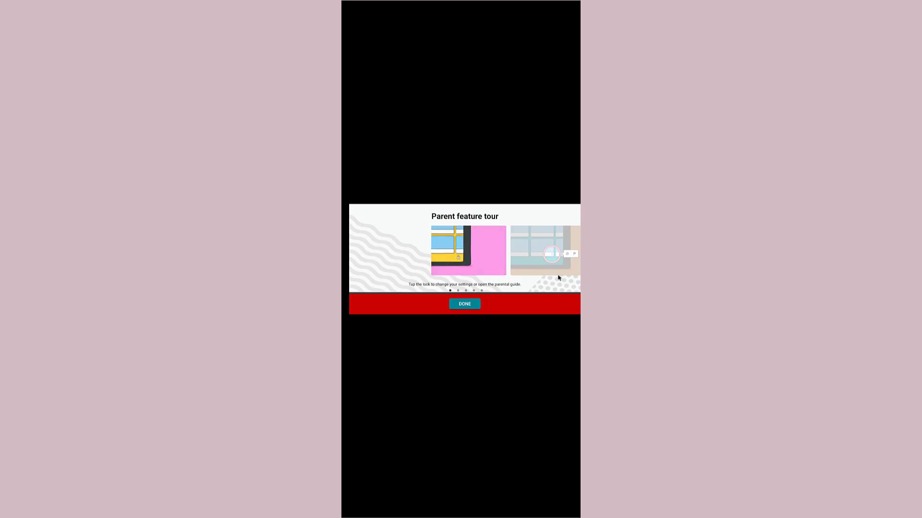
# Finish the parent tour, then browse the Music and Explore sections of the feed.
pyautogui.click(464, 304)
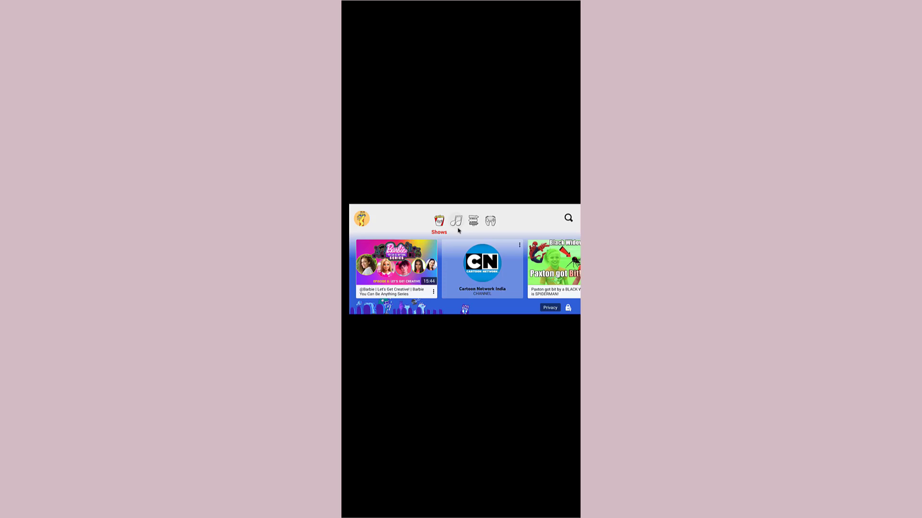
pyautogui.click(456, 220)
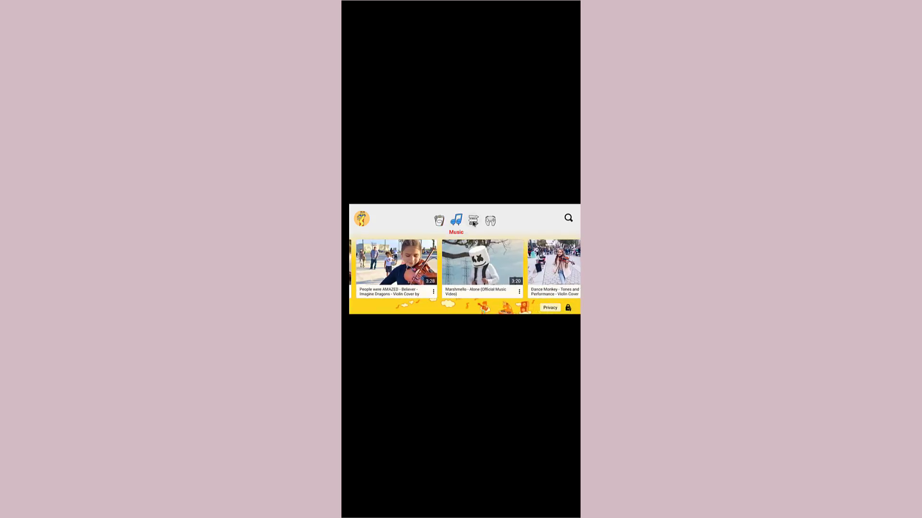
pyautogui.click(472, 220)
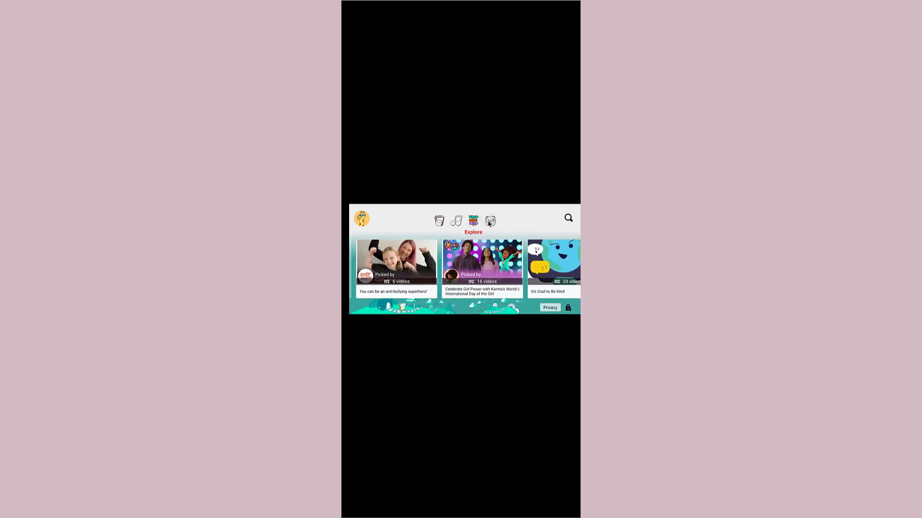